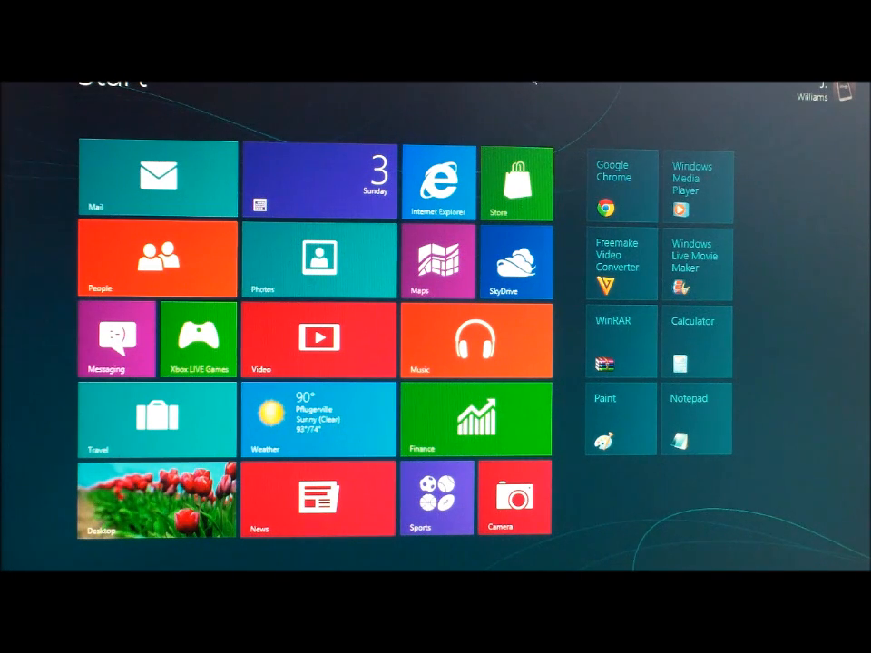
{"action": "mouse_move", "coordinate": [554, 112]}
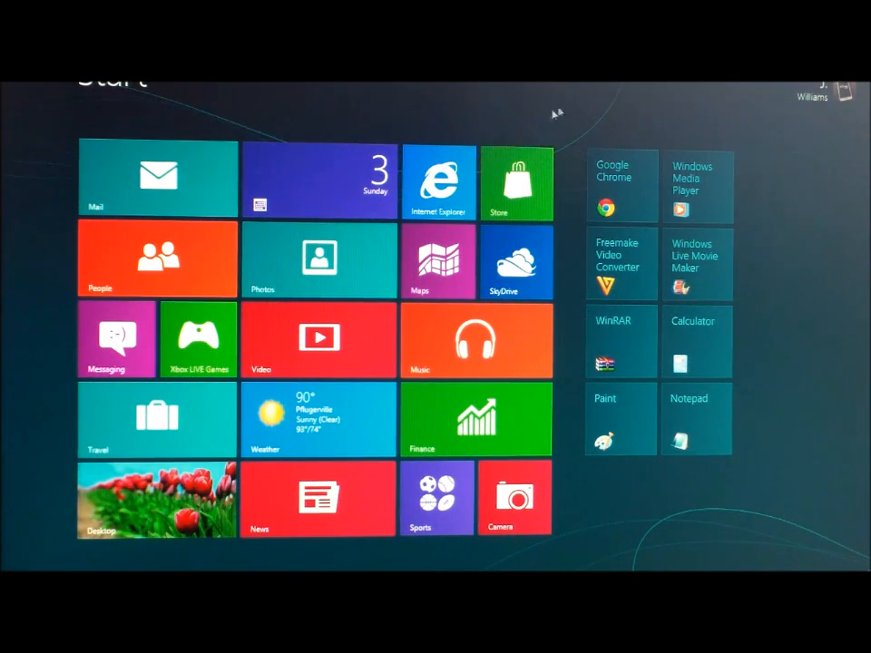
{"action": "mouse_move", "coordinate": [381, 217]}
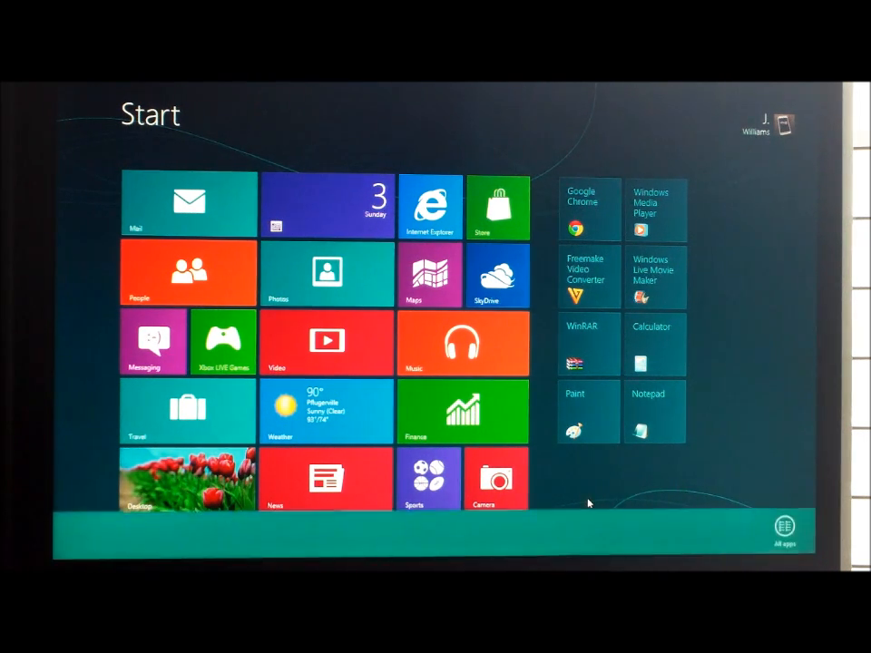
Step: Show the All Apps list and scroll right through the app categories
{"action": "left_click", "coordinate": [782, 526]}
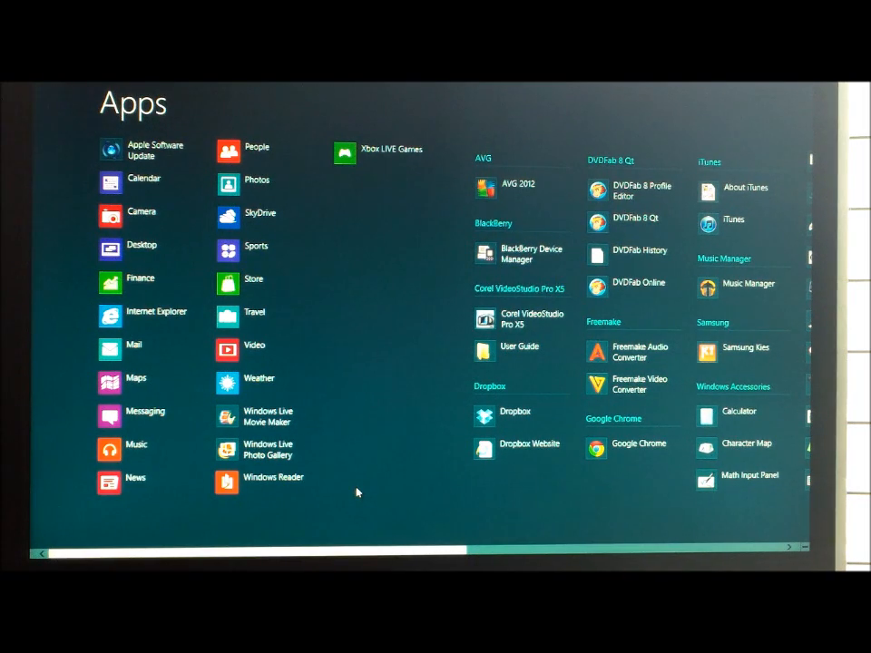
{"action": "scroll", "scroll_direction": "right", "scroll_amount": 3}
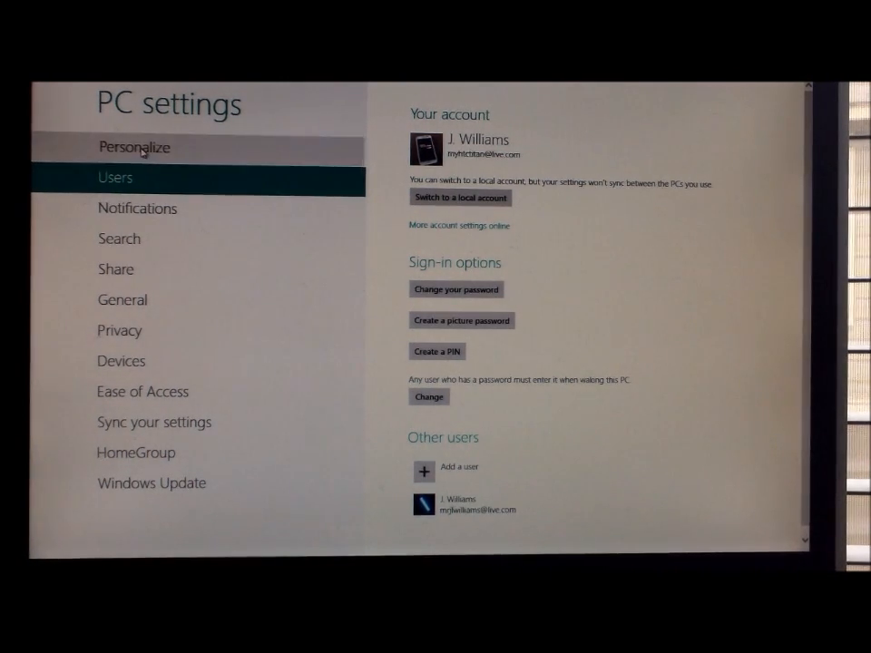
Step: View the Personalize page and choose a different Start screen background colour
{"action": "left_click", "coordinate": [134, 147]}
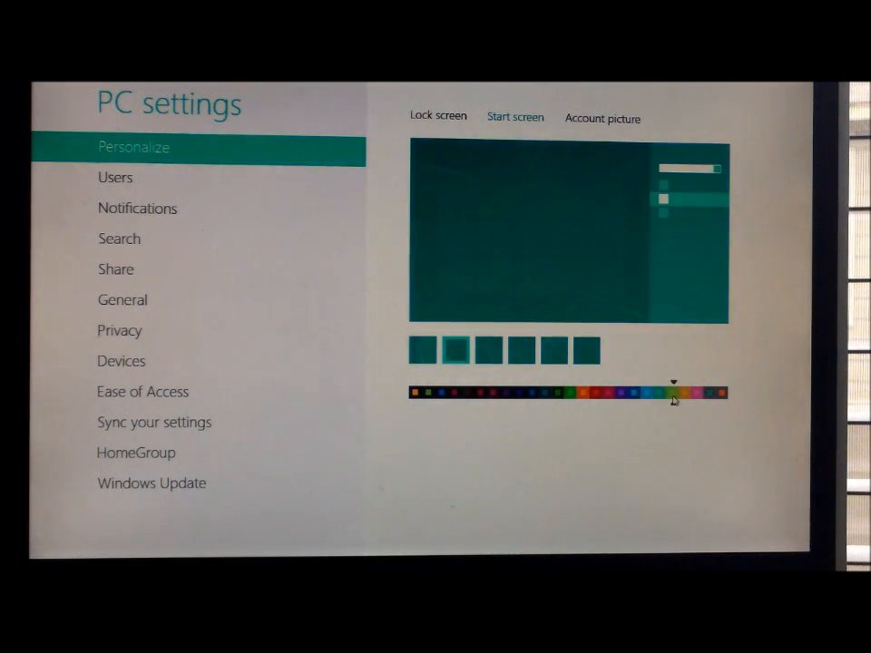
{"action": "left_click", "coordinate": [119, 361]}
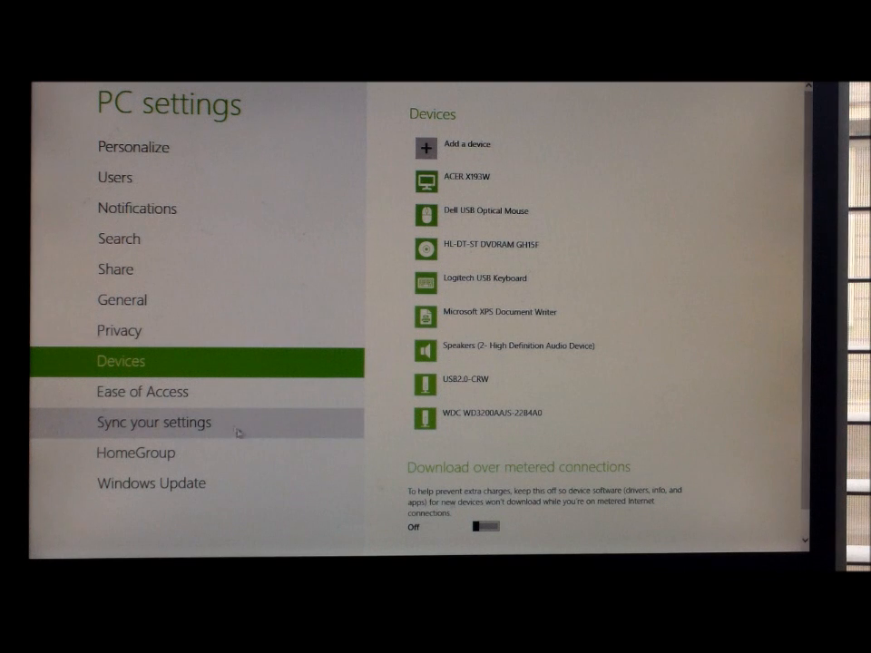